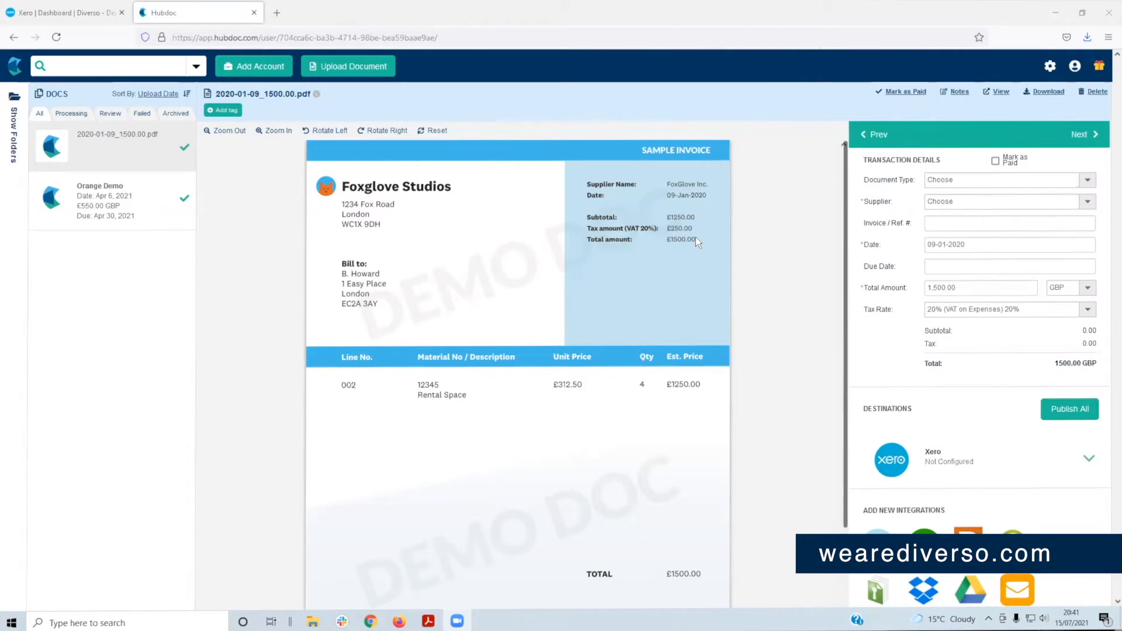
{"action": "mouse_move", "coordinate": [630, 230]}
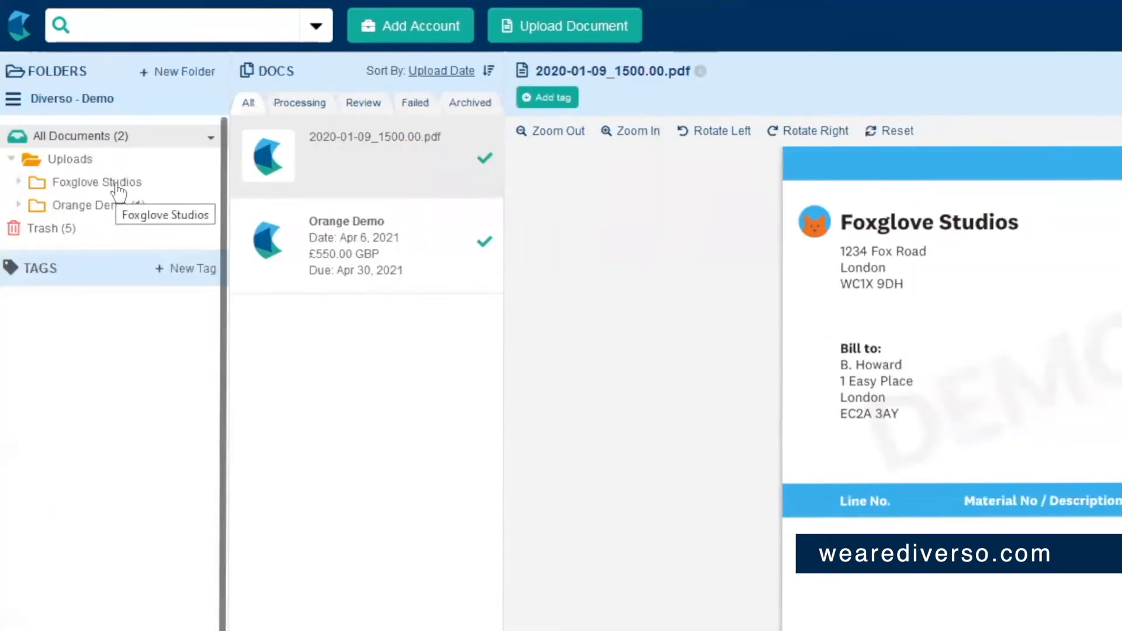
- Browse the Foxglove Studios folder, then the Orange Demo folder and its invoice
{"action": "left_click", "coordinate": [99, 182]}
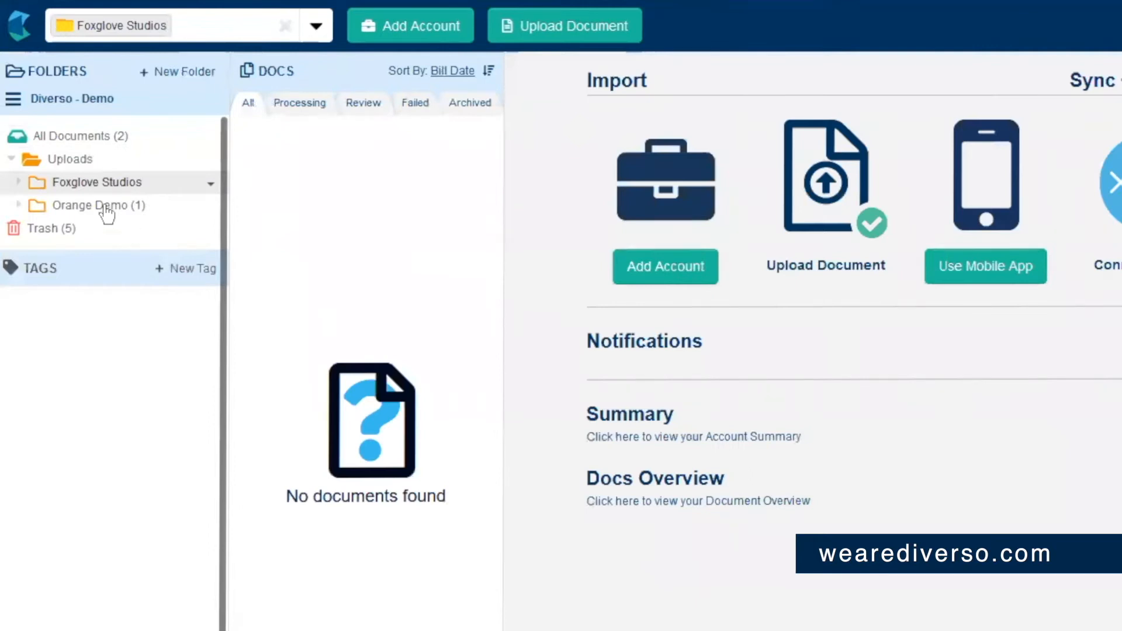
{"action": "left_click", "coordinate": [100, 205]}
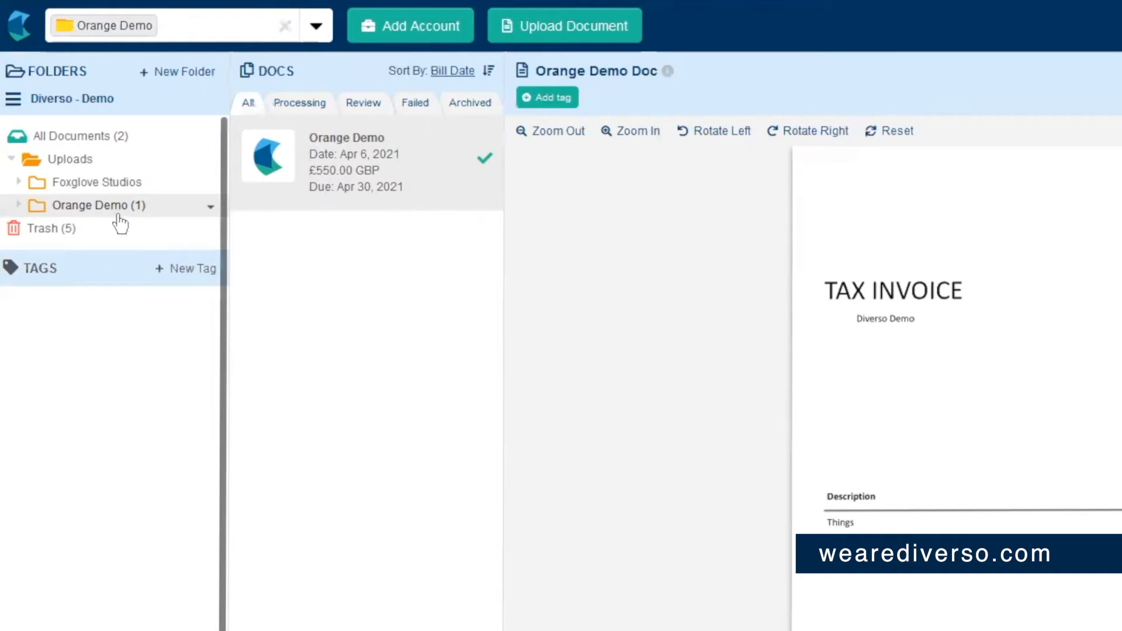
{"action": "mouse_move", "coordinate": [384, 277]}
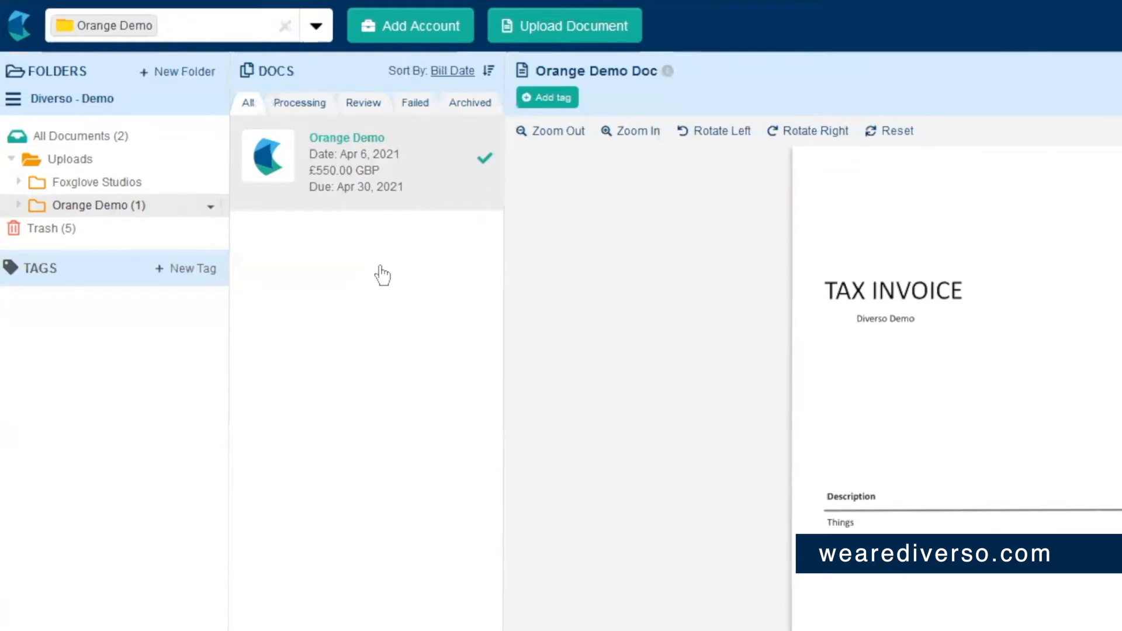
{"action": "mouse_move", "coordinate": [415, 338]}
{"action": "type", "text": "0047"}
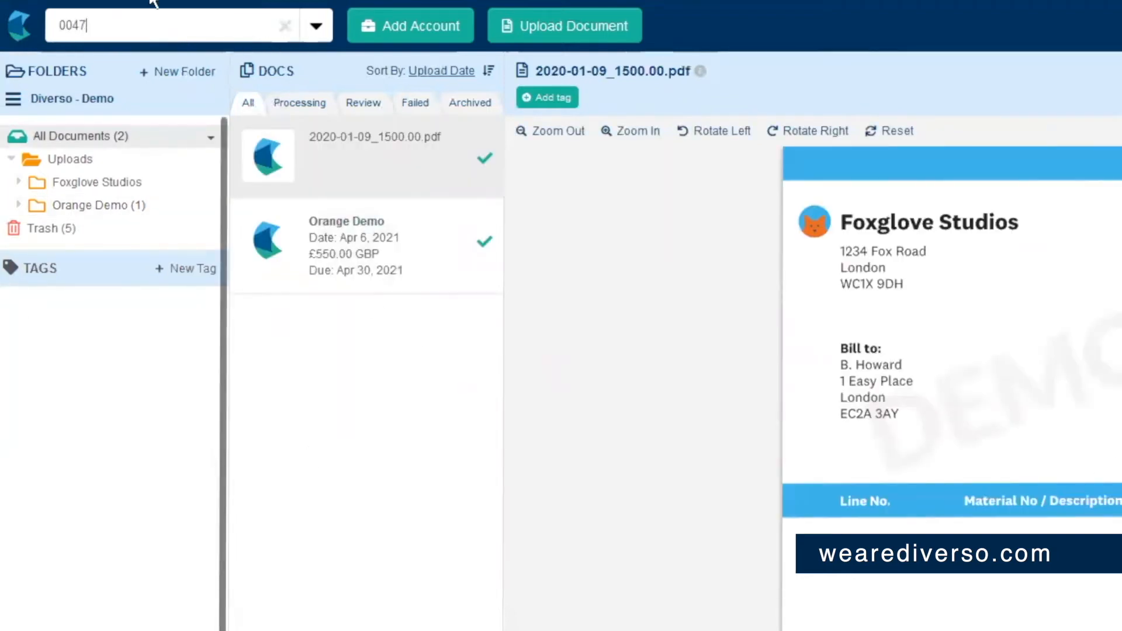
- Search all documents for bills matching '0047'
{"action": "left_click", "coordinate": [441, 71]}
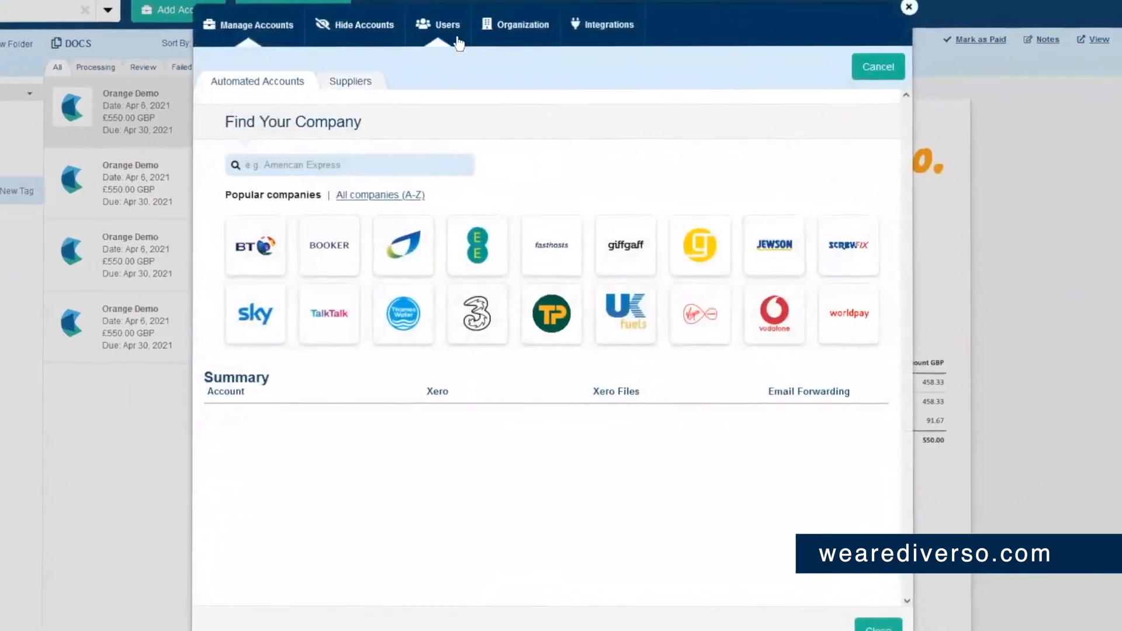
- Show the Organization settings with the email upload address and GBP base currency
{"action": "left_click", "coordinate": [523, 23]}
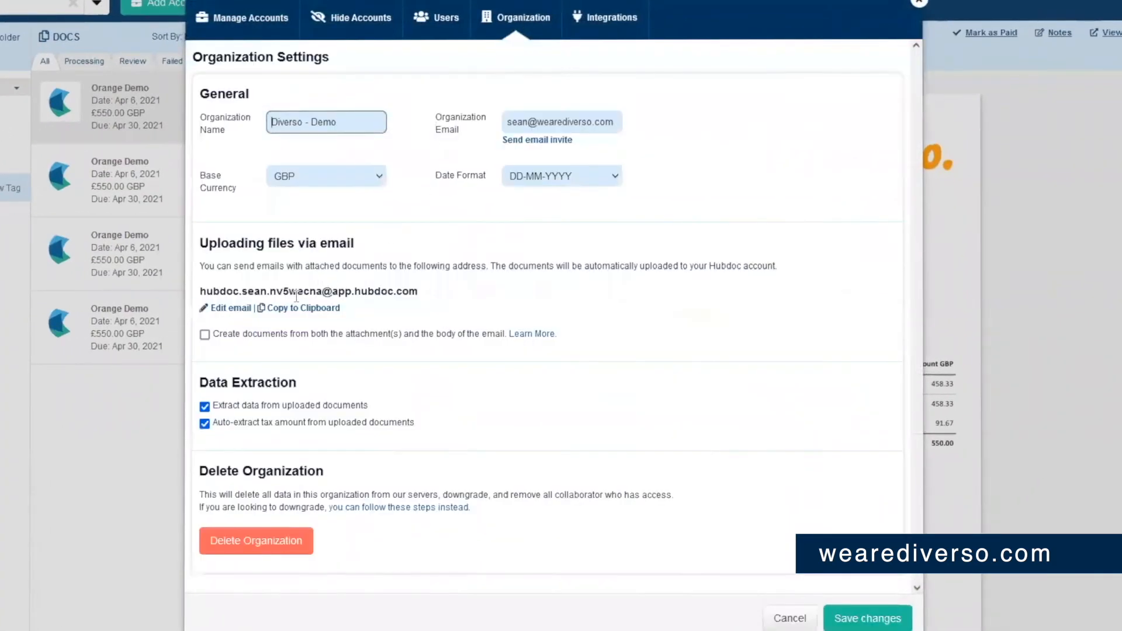
{"action": "mouse_move", "coordinate": [409, 304]}
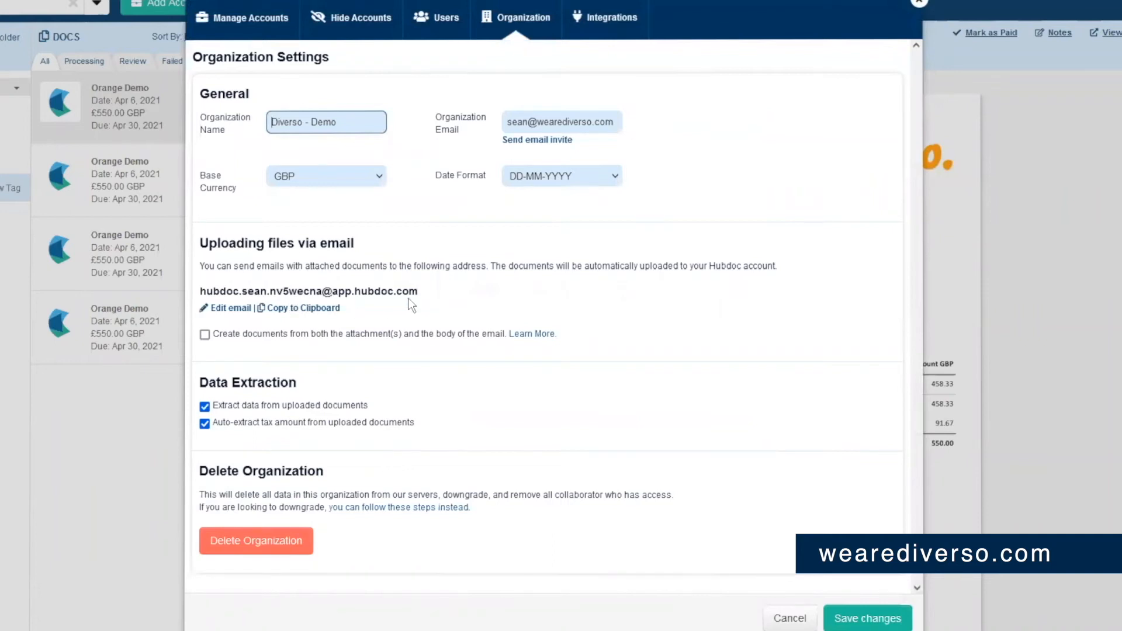
{"action": "mouse_move", "coordinate": [260, 287]}
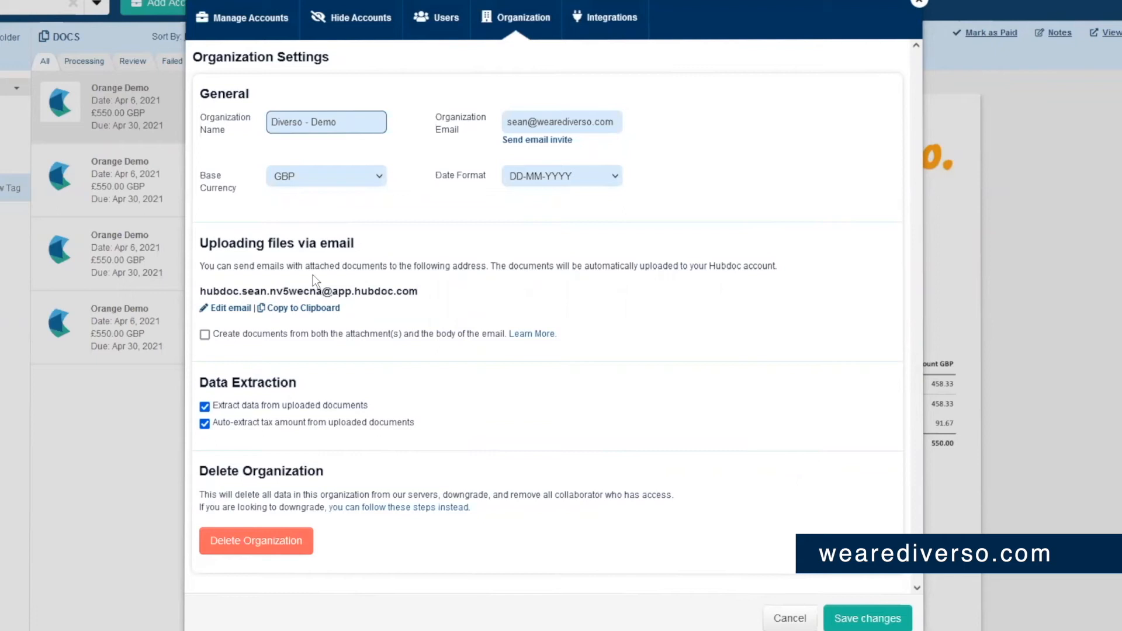
{"action": "left_click", "coordinate": [325, 122]}
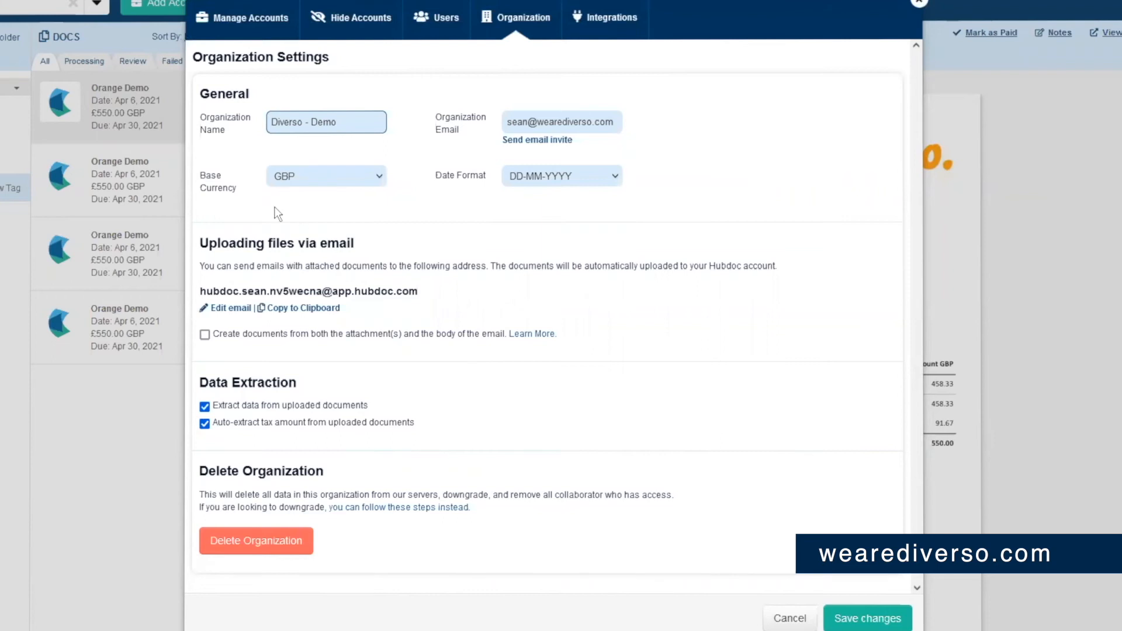
{"action": "mouse_move", "coordinate": [449, 231]}
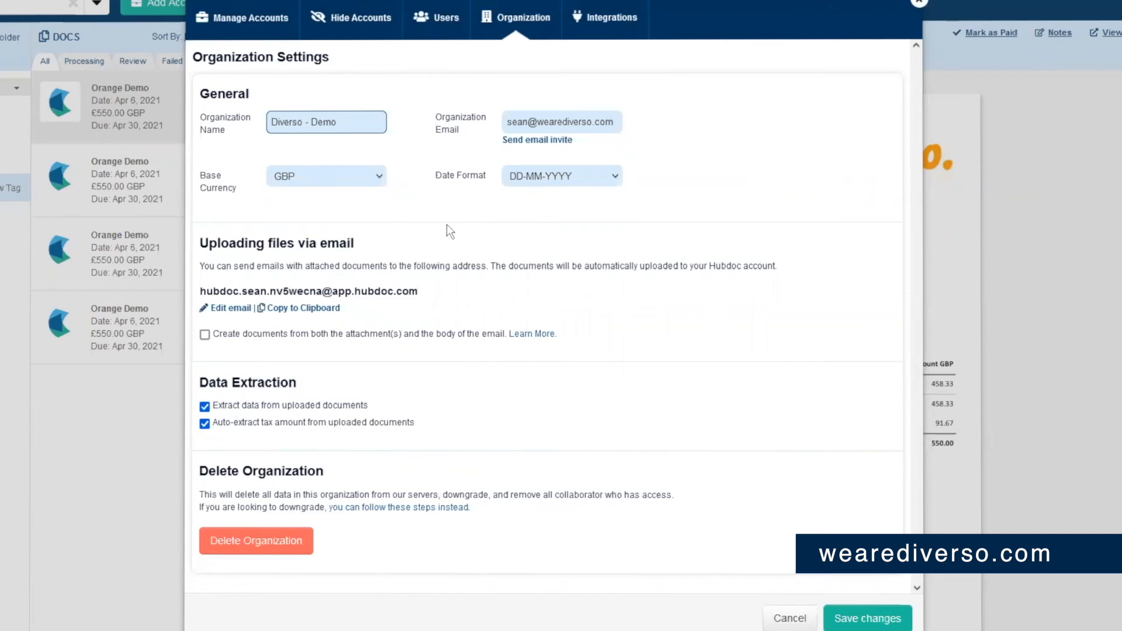
{"action": "mouse_move", "coordinate": [251, 25]}
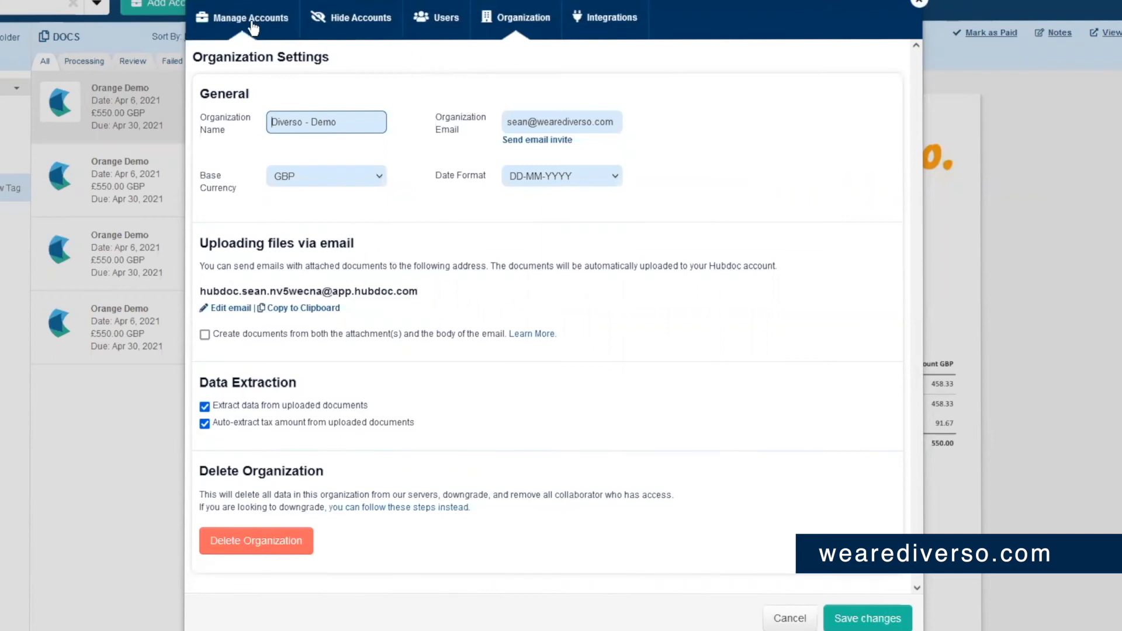
- Enable Xero rules with auto-sync in the Foxglove Studios supplier settings
{"action": "left_click", "coordinate": [251, 17]}
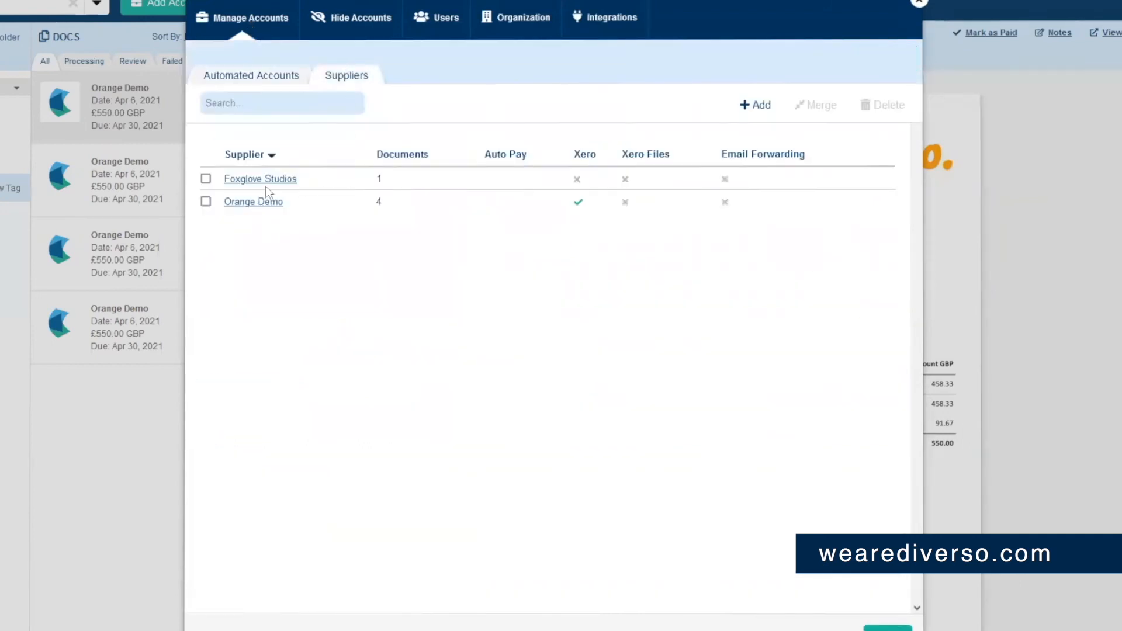
{"action": "left_click", "coordinate": [259, 178]}
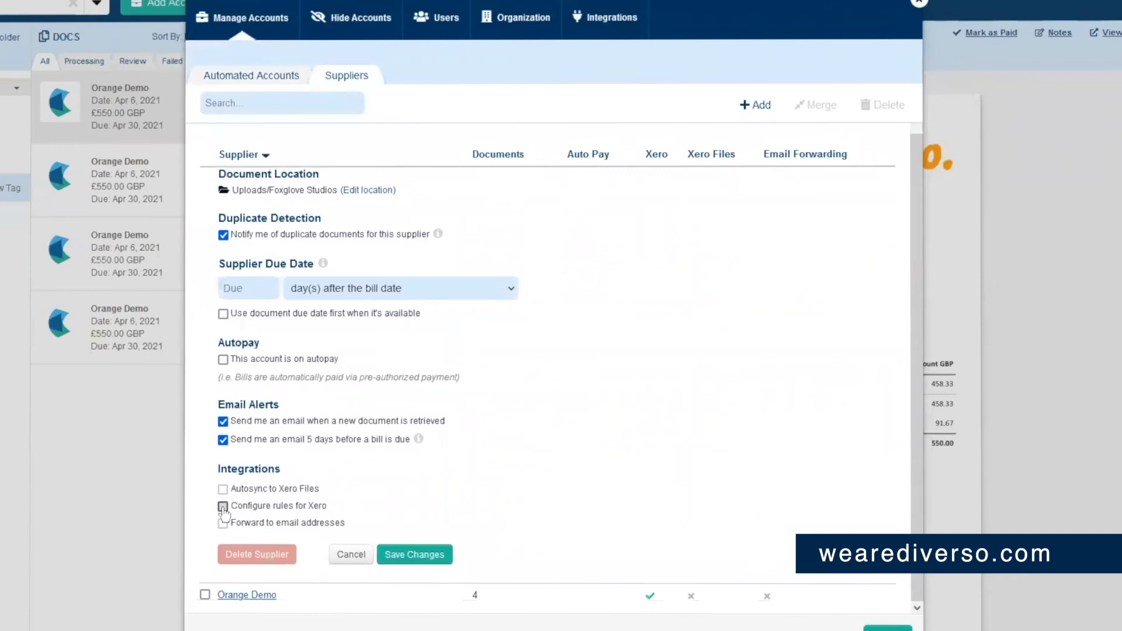
{"action": "left_click", "coordinate": [224, 506]}
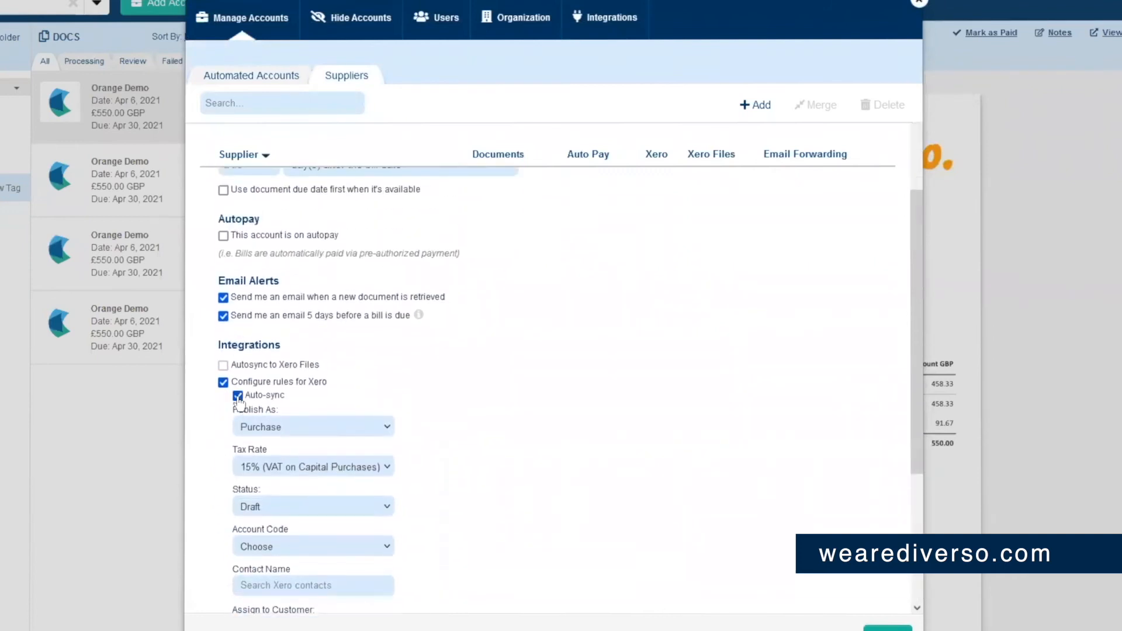